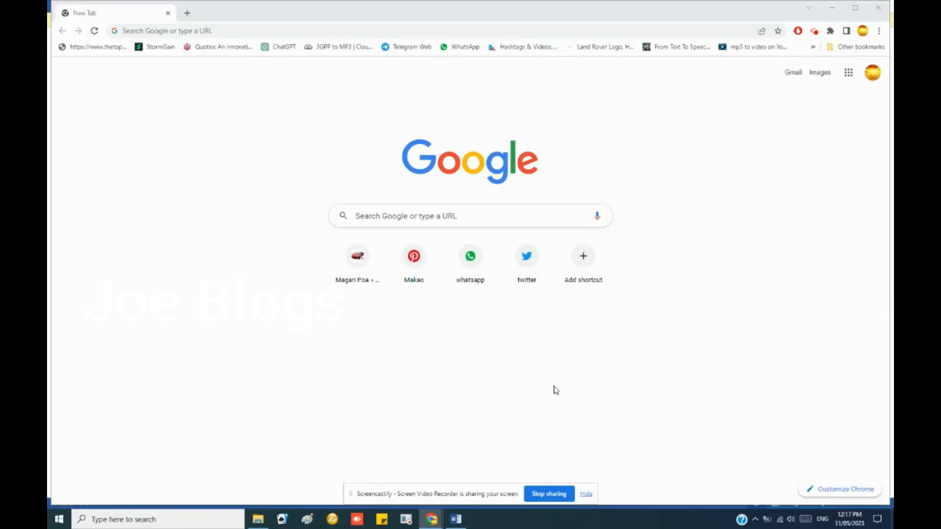
mouse_move(232, 27)
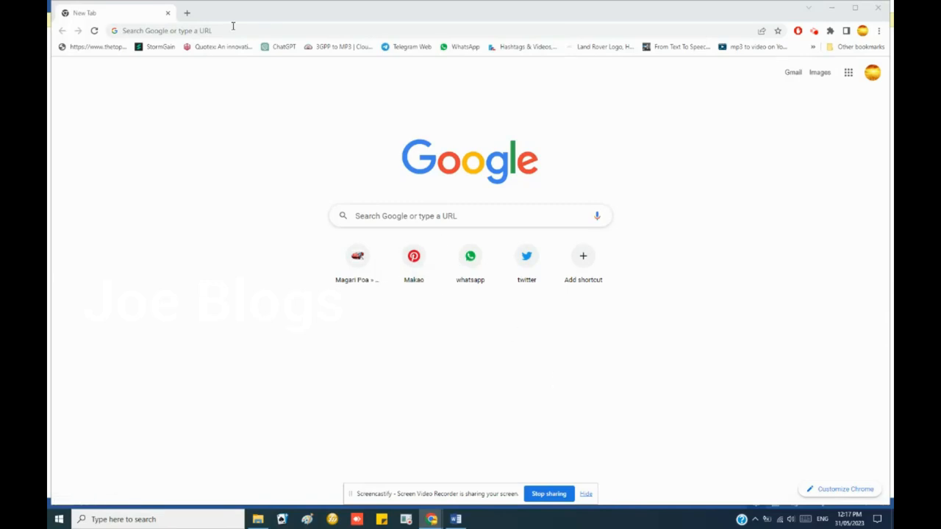
Step: Load magaripoa.com in Chrome, revealing the PHP 7.2.34 incompatibility error
click(229, 30)
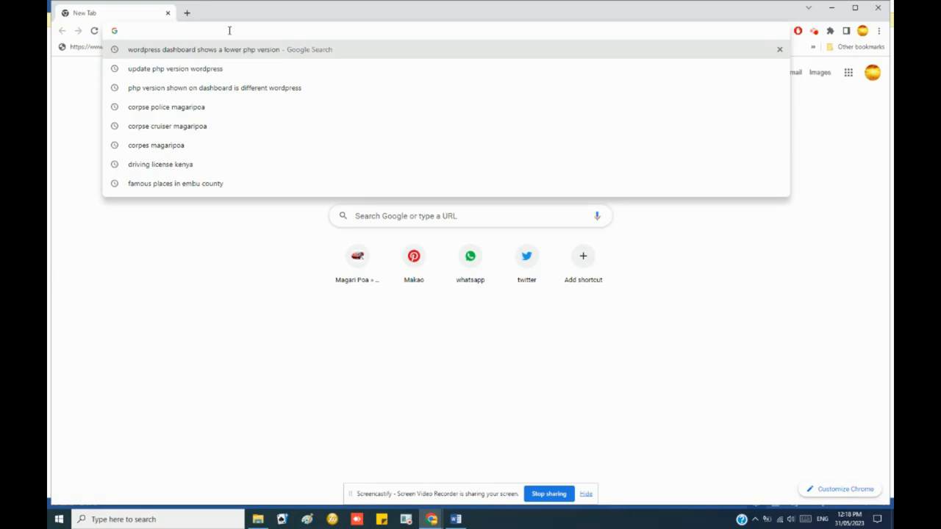
text(magaripoa.com)
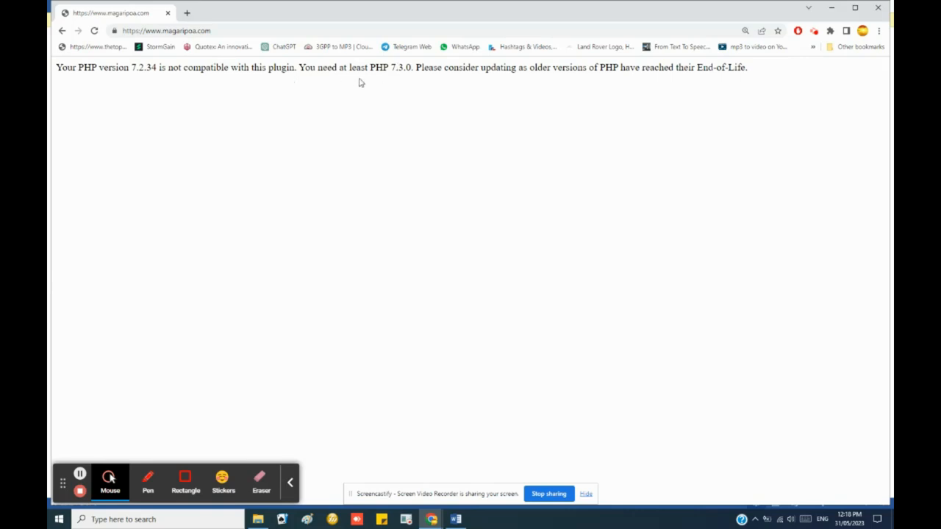
Step: Reach magaripoa.com/cpanel and log in to the hosting account's Tools page
click(165, 31)
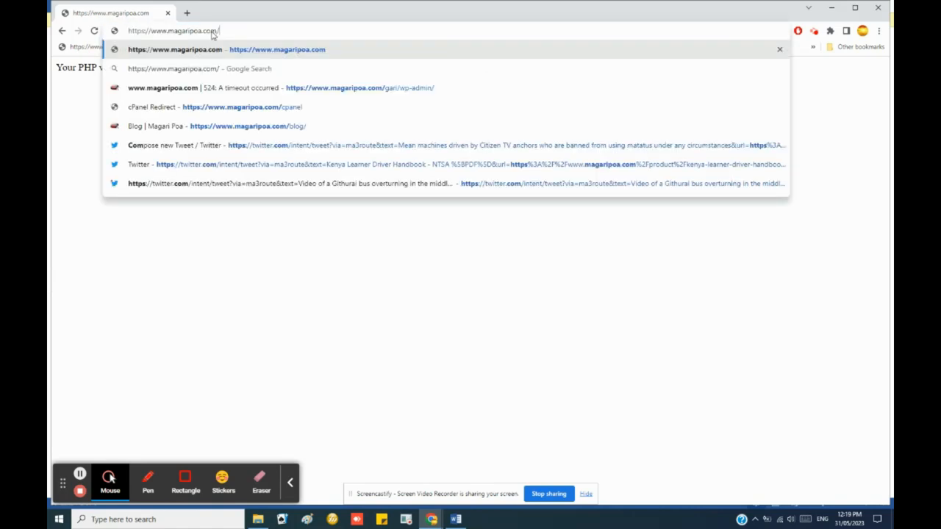
text(cpanel)
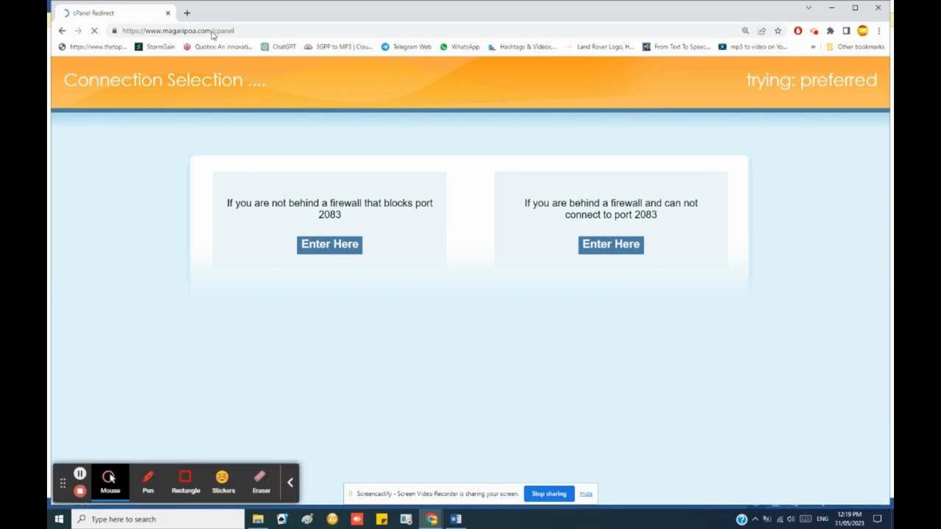
click(329, 244)
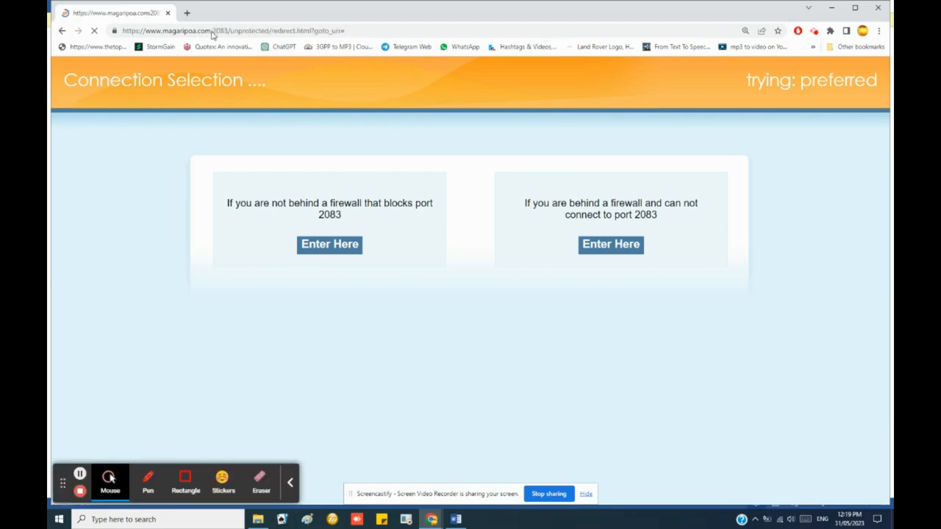
click(329, 244)
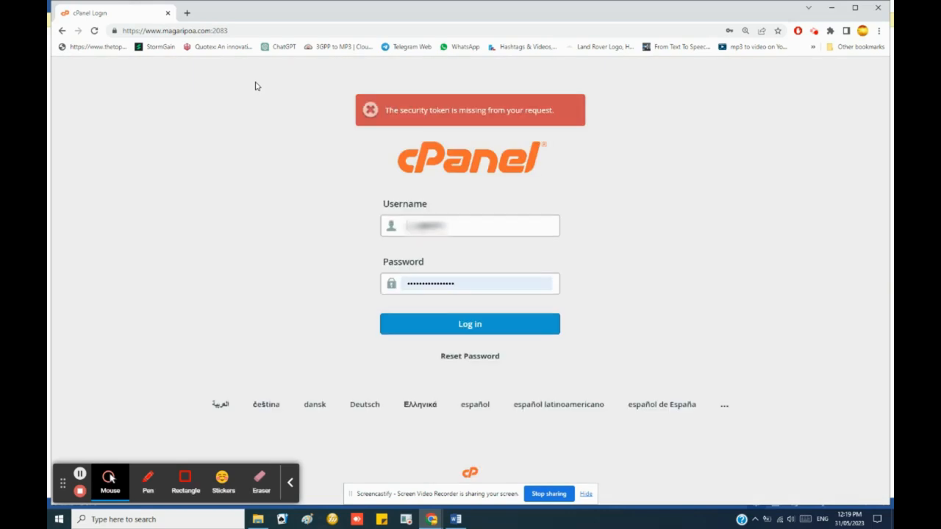
click(469, 325)
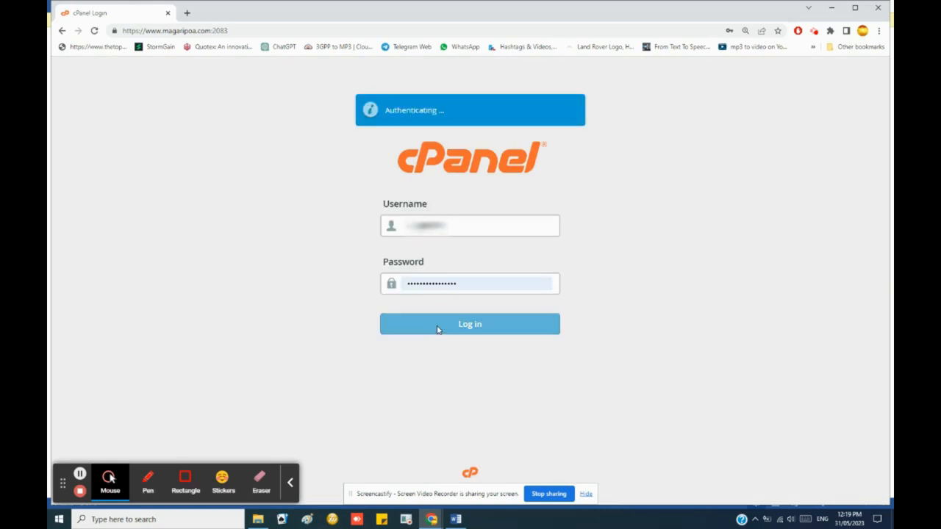
click(470, 325)
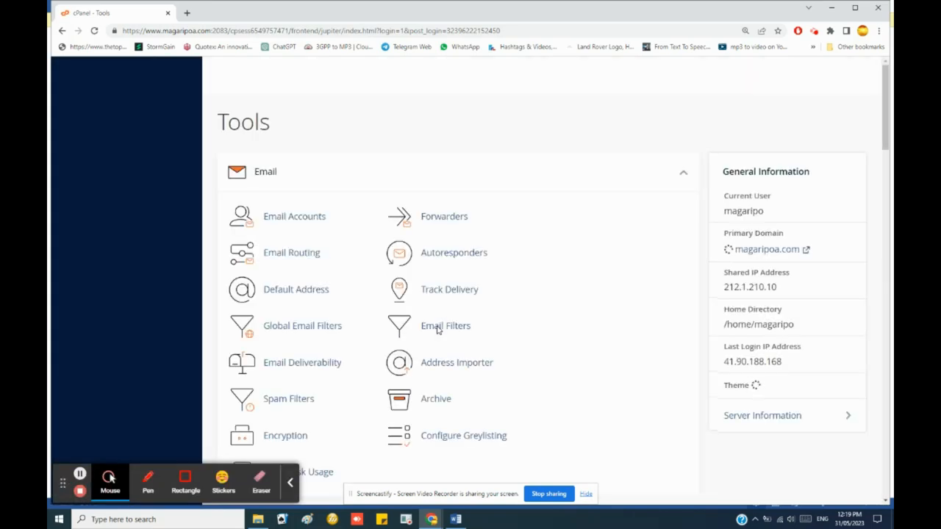
Step: Check Select PHP Version shows 7.4 as current, then return to the cPanel tools home
scroll(down, 3)
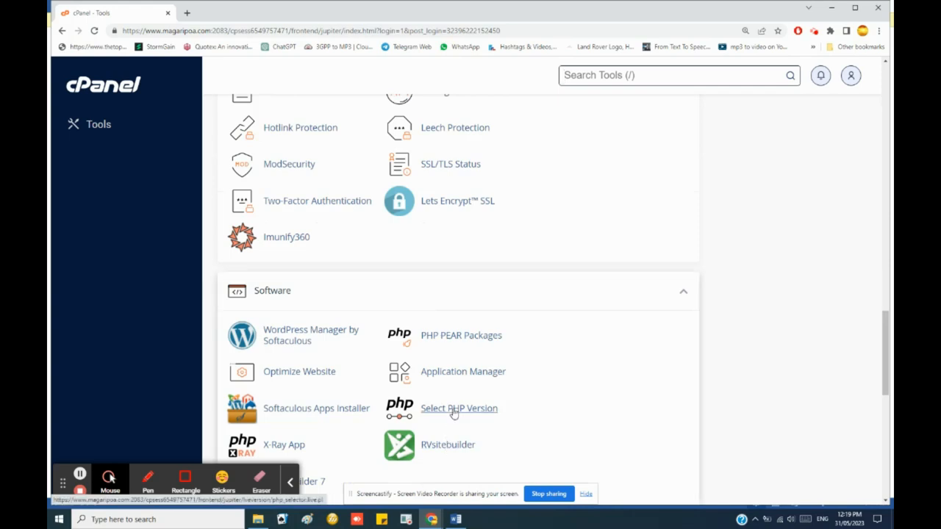
click(459, 409)
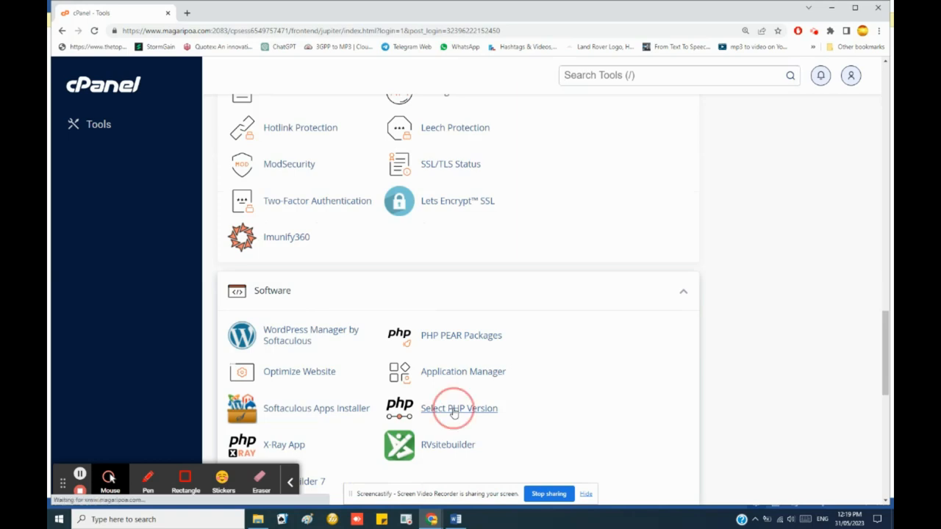
click(459, 409)
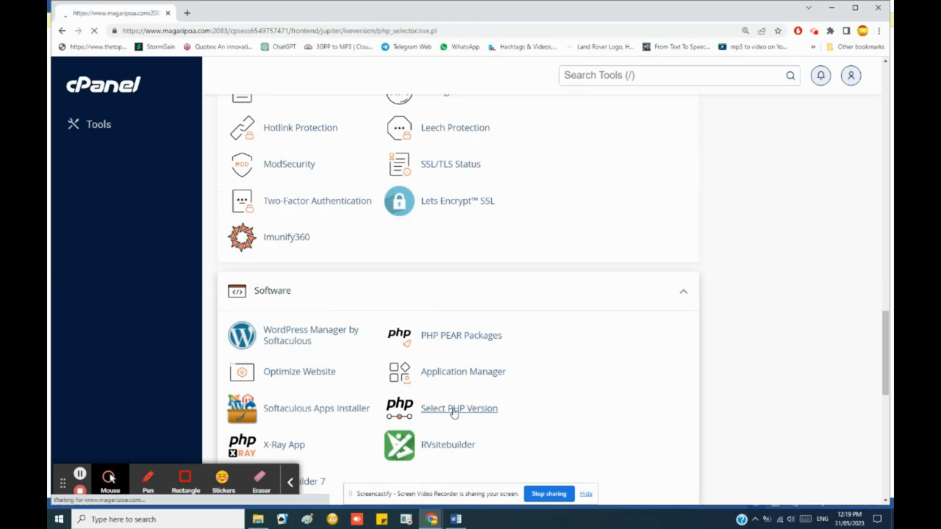
click(459, 409)
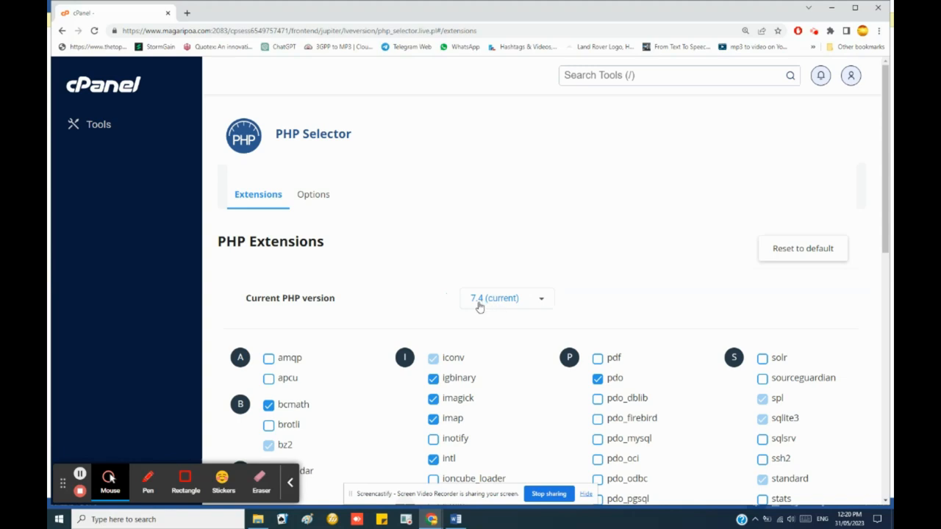
mouse_move(486, 308)
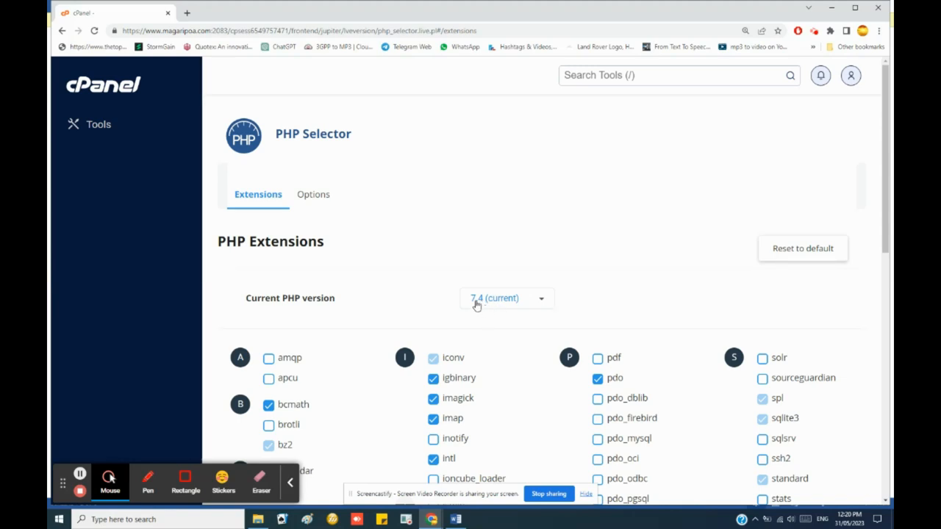
mouse_move(381, 235)
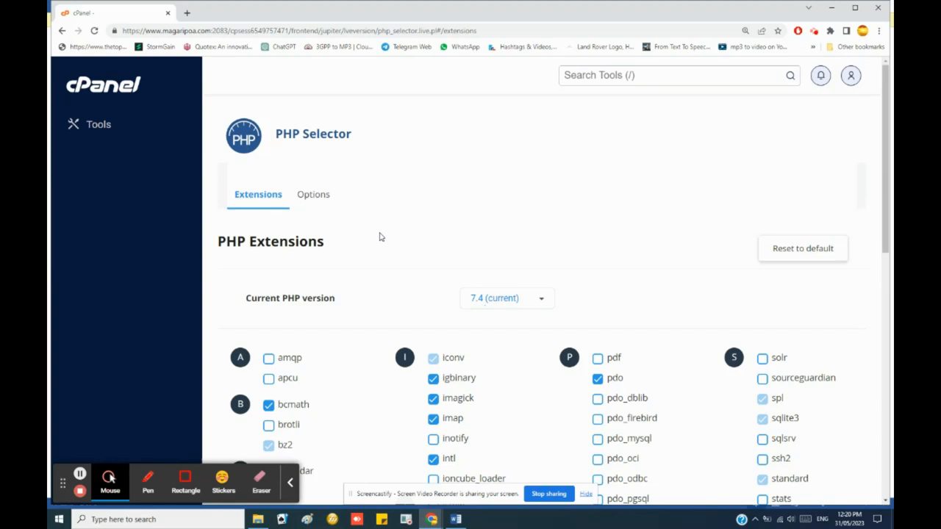
mouse_move(208, 96)
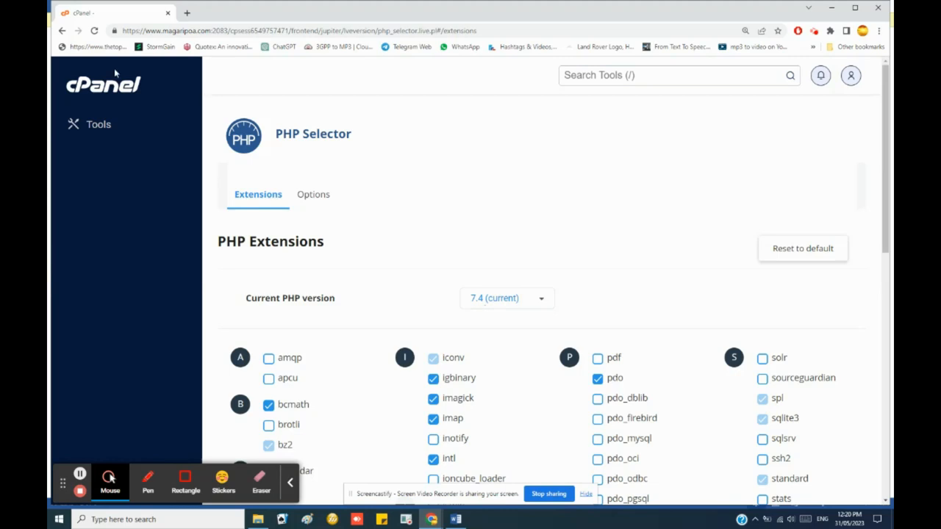
mouse_move(110, 94)
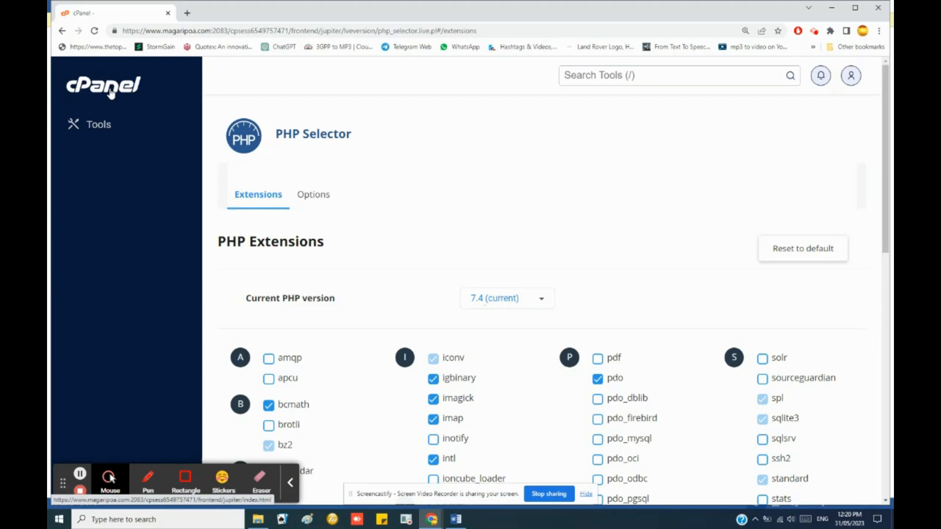
click(102, 87)
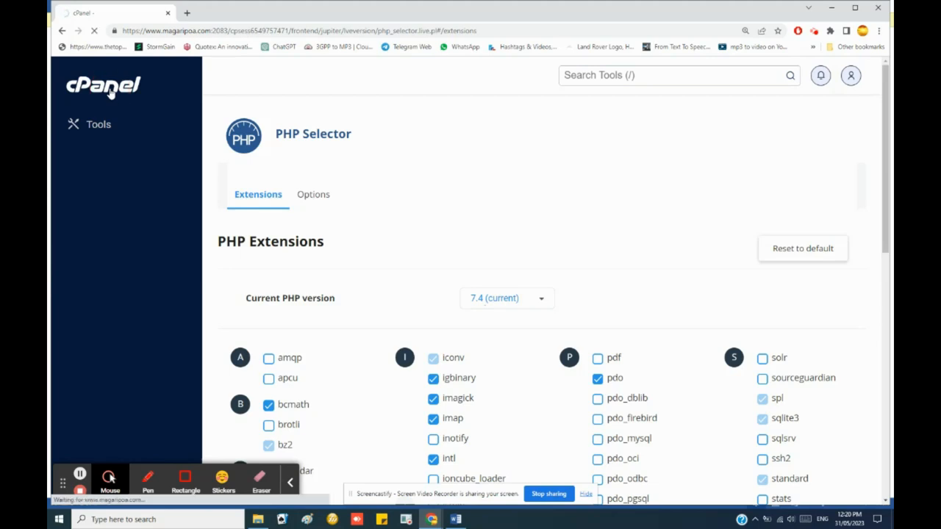
click(103, 85)
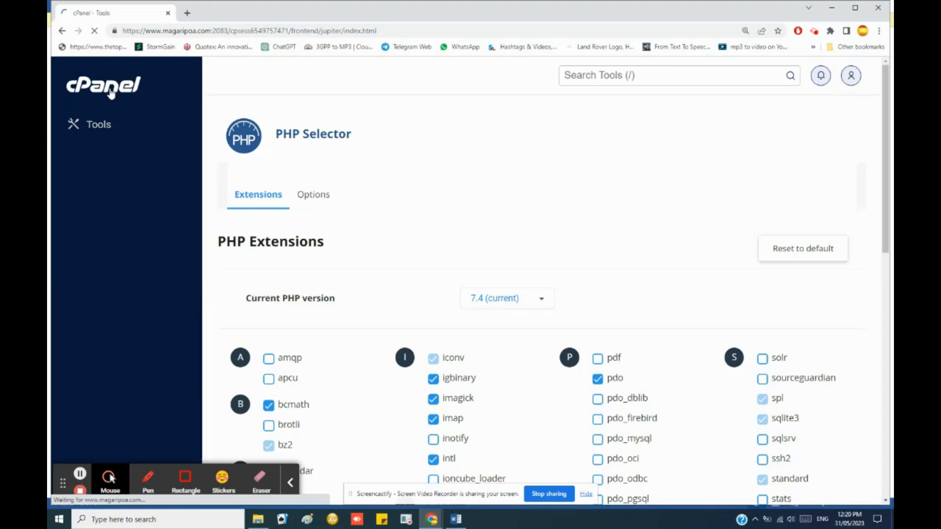
Step: In File Manager, list public_html's contents and select the .htaccess file
click(97, 123)
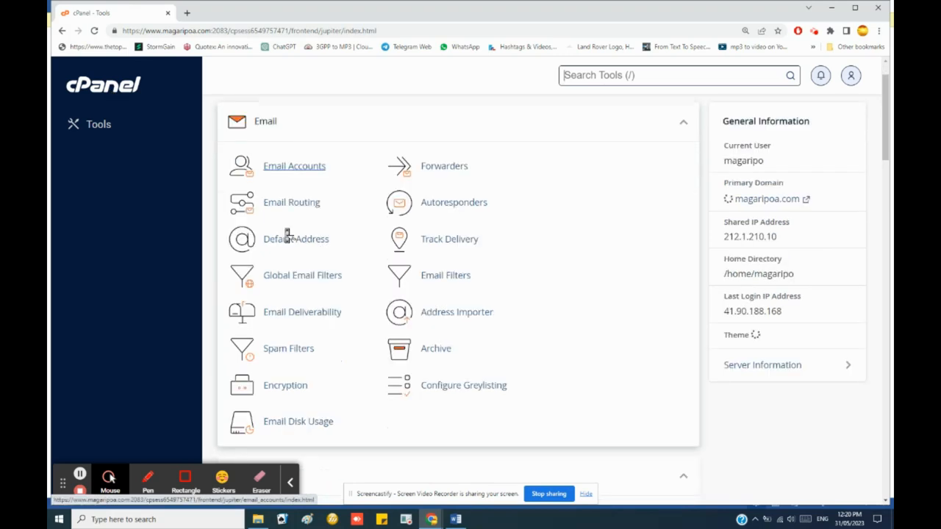
scroll(down, 3)
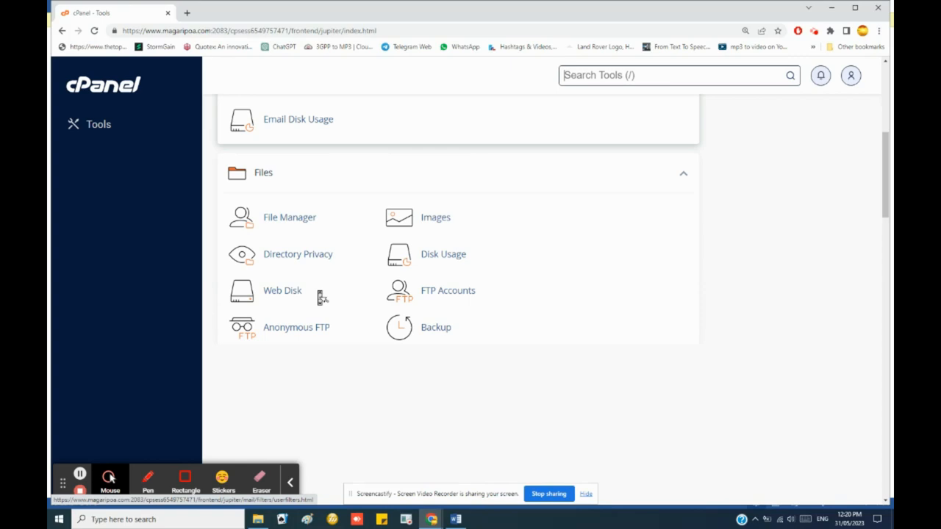
scroll(down, 3)
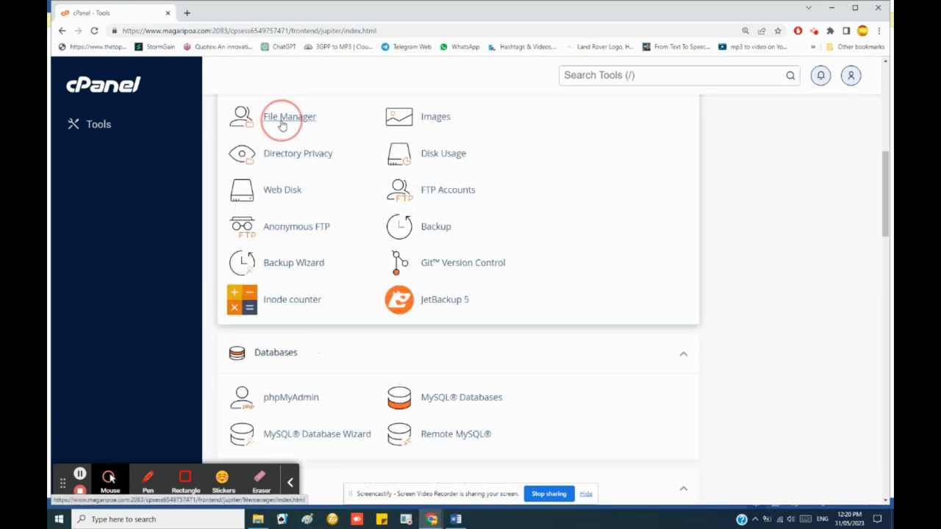
click(288, 116)
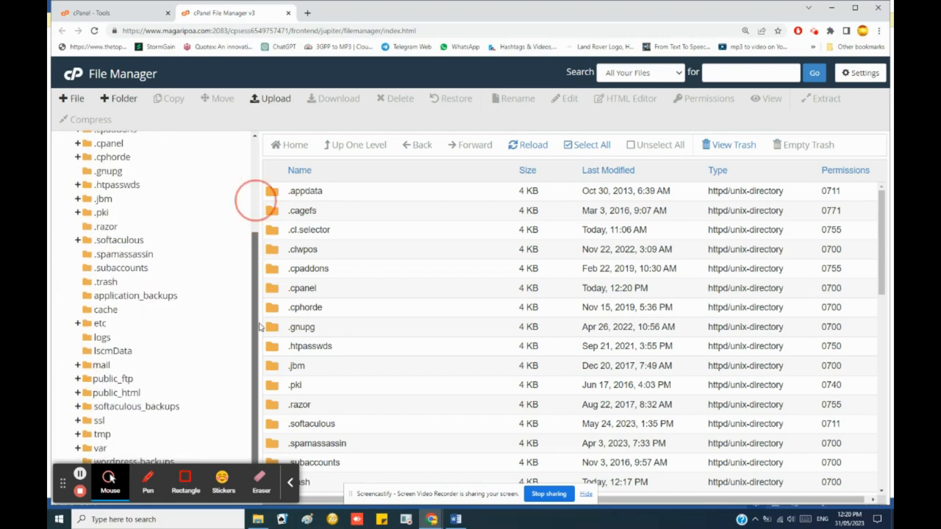
mouse_move(109, 403)
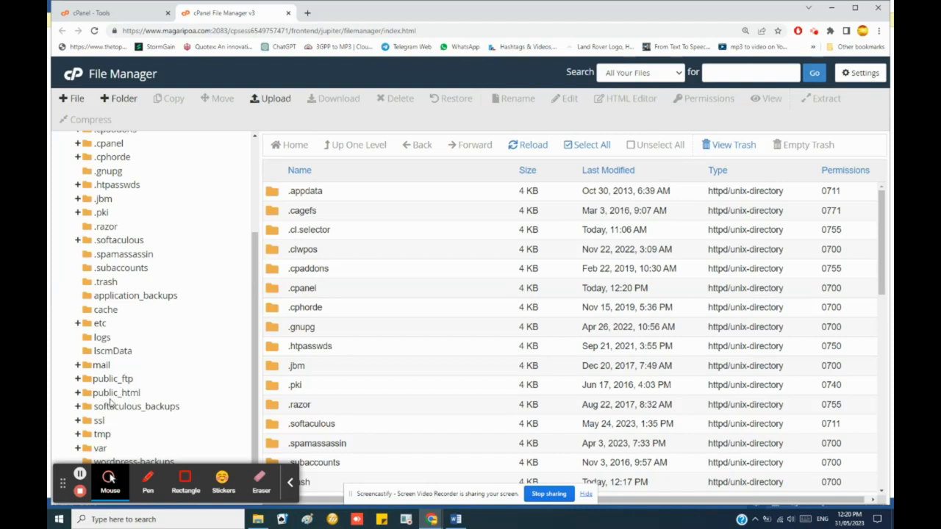
click(115, 392)
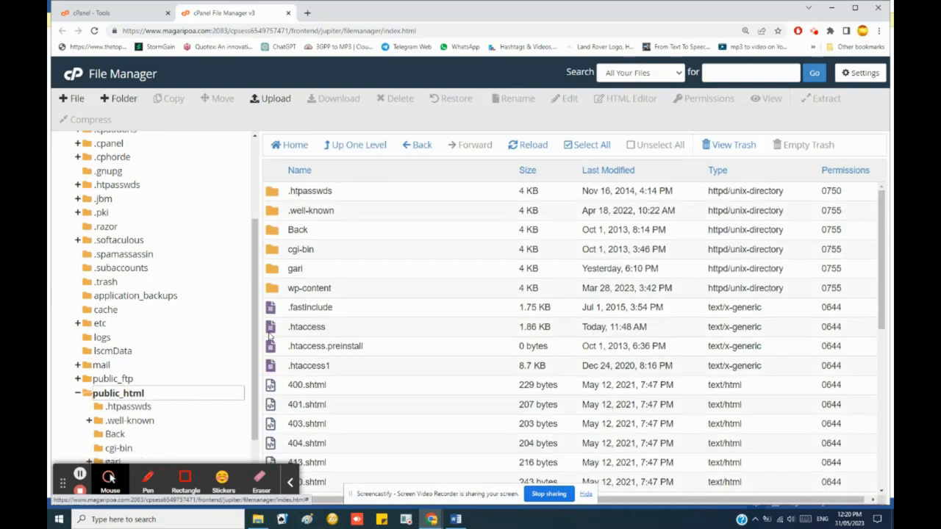
mouse_move(277, 331)
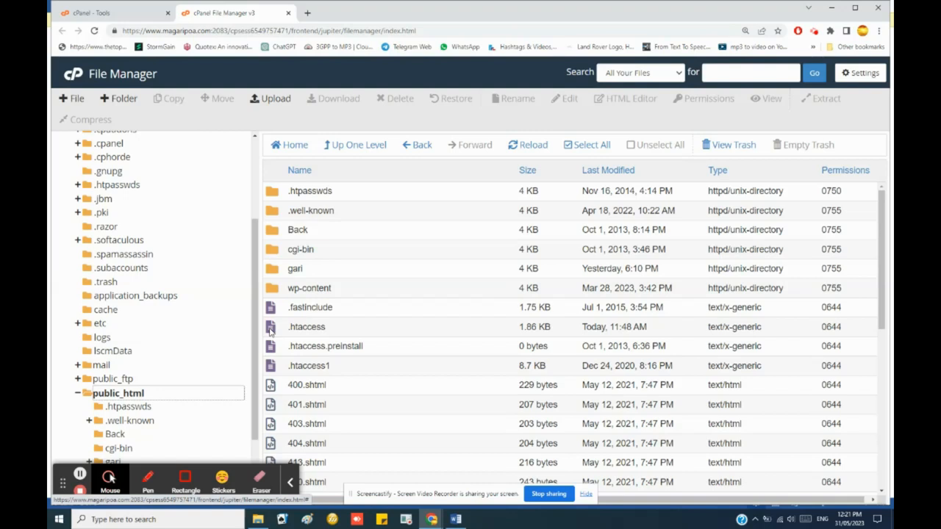
click(306, 327)
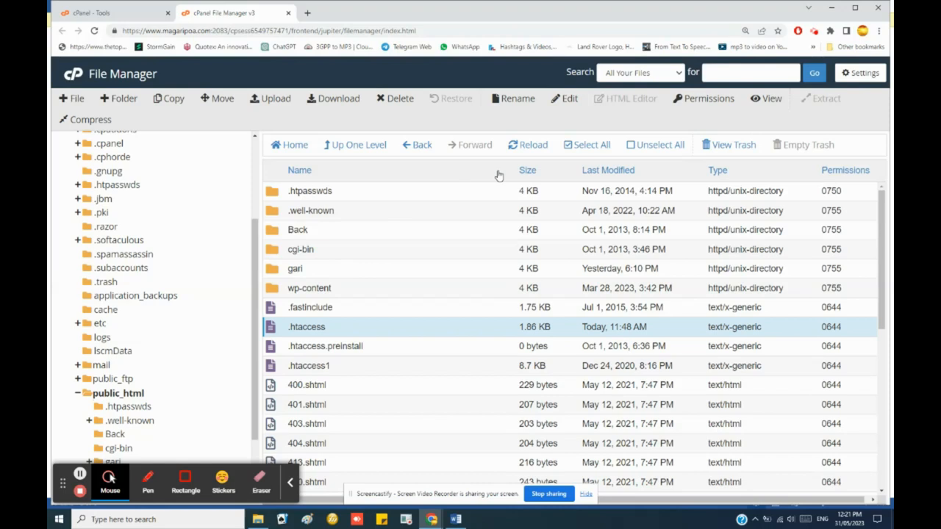
mouse_move(571, 165)
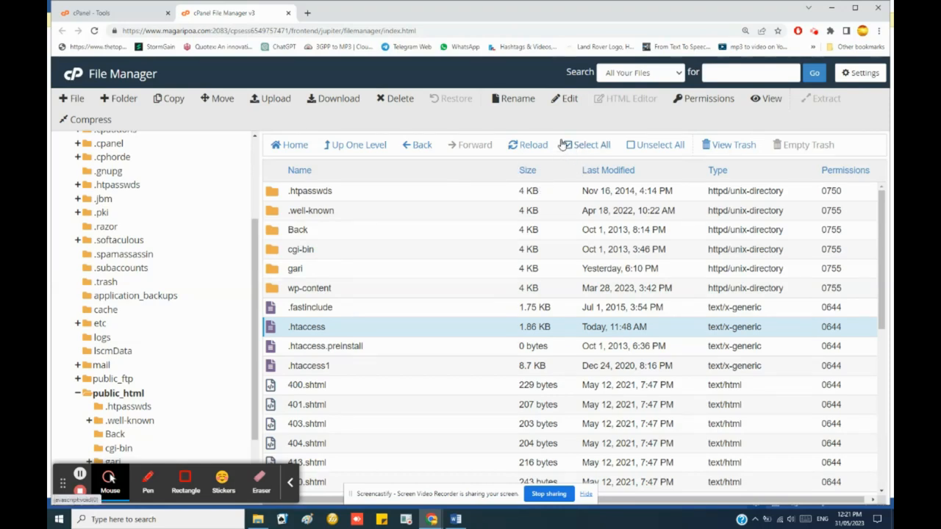
mouse_move(488, 114)
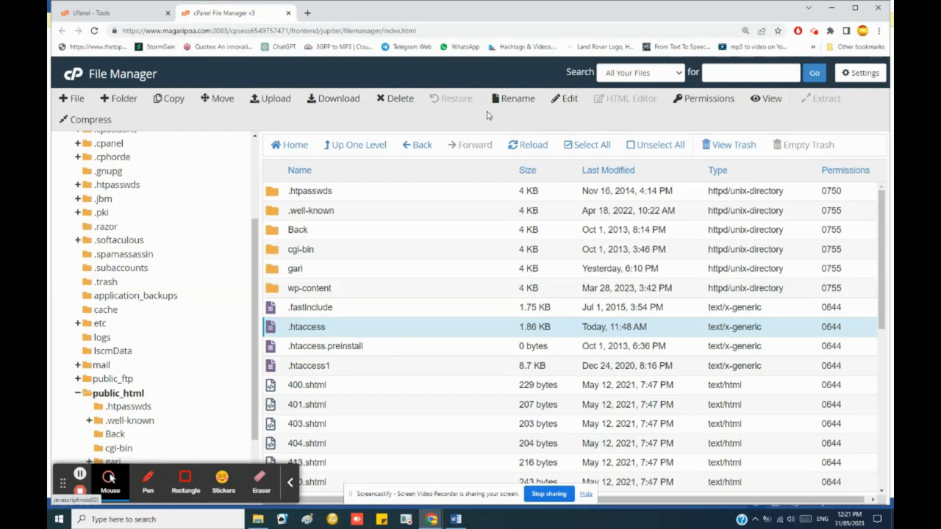
mouse_move(565, 132)
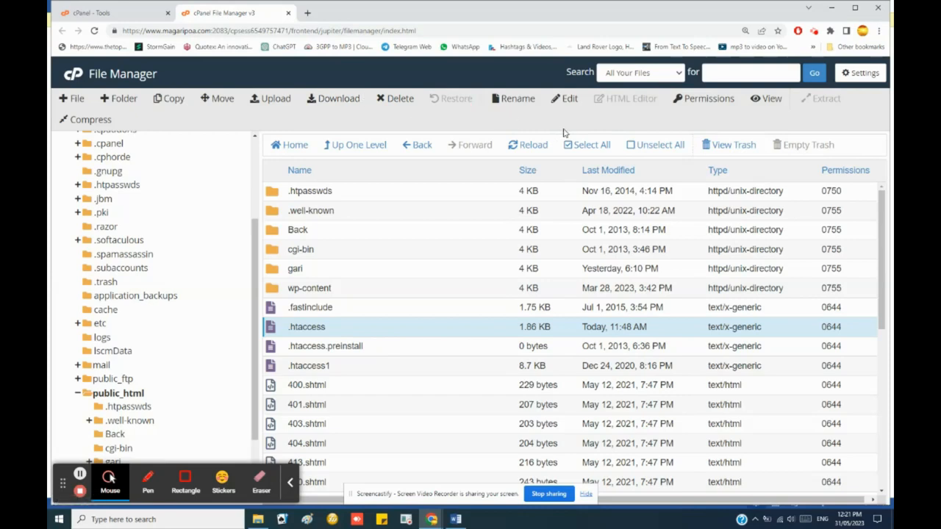
mouse_move(383, 265)
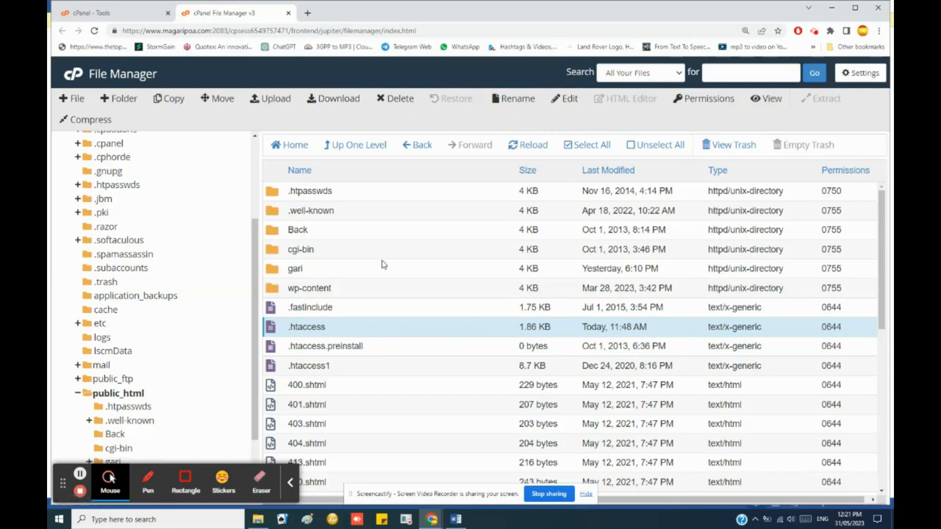
Step: Bring .htaccess into the code editor, confirming the encoding dialog
click(571, 97)
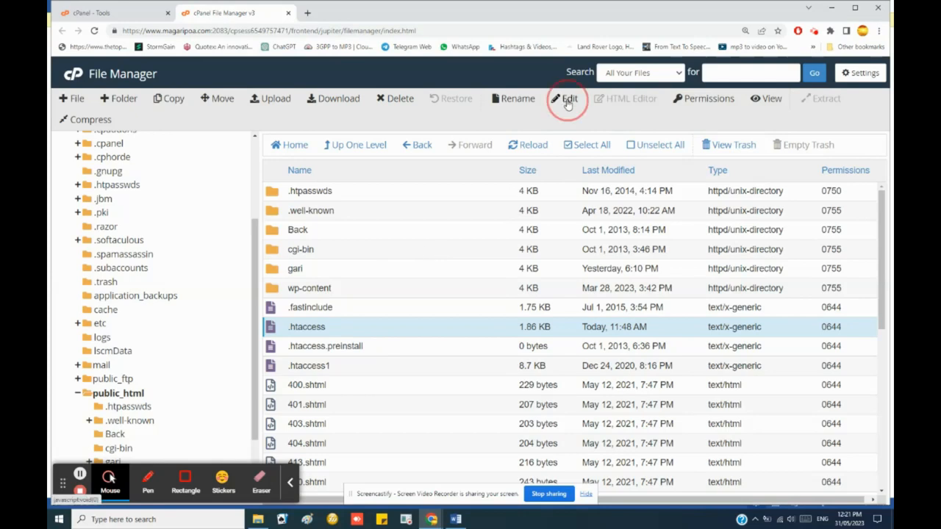
click(567, 97)
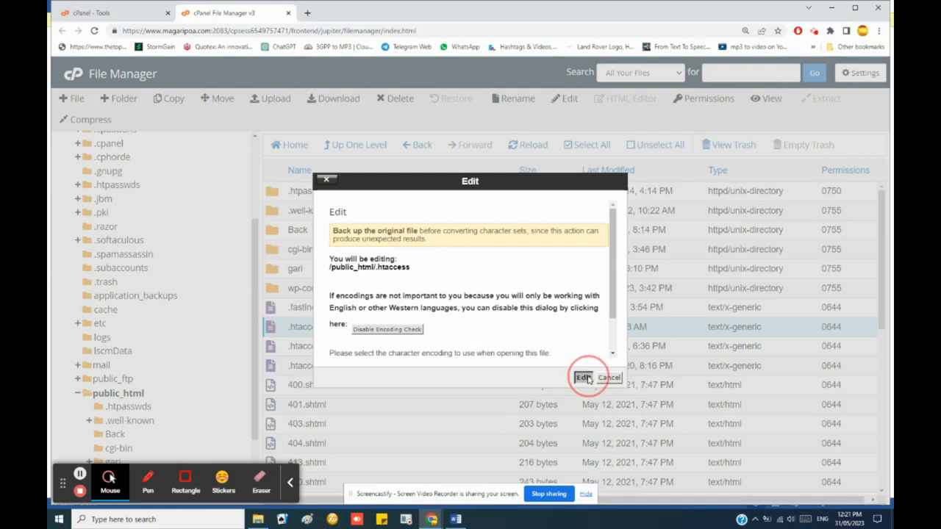
click(582, 376)
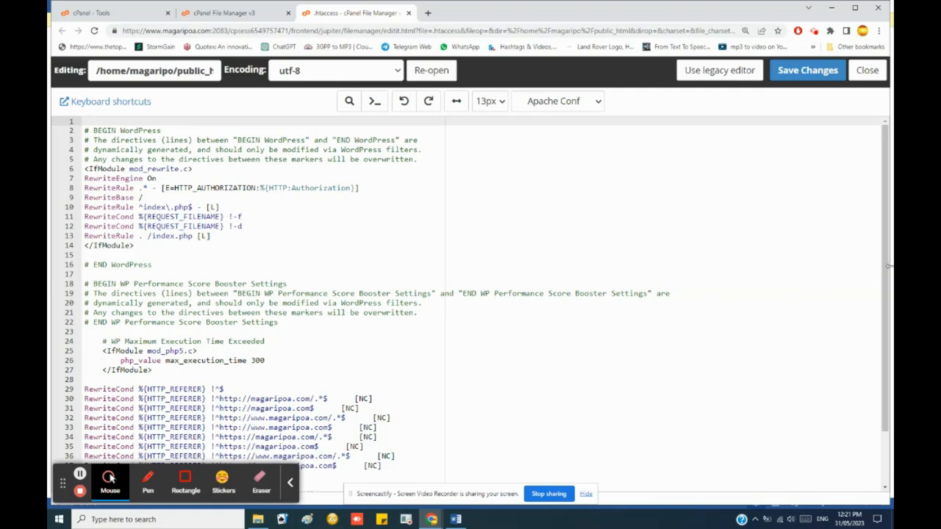
Step: Change the handler line from alt-php72 to alt-php74, save .htaccess and close the editor
scroll(down, 3)
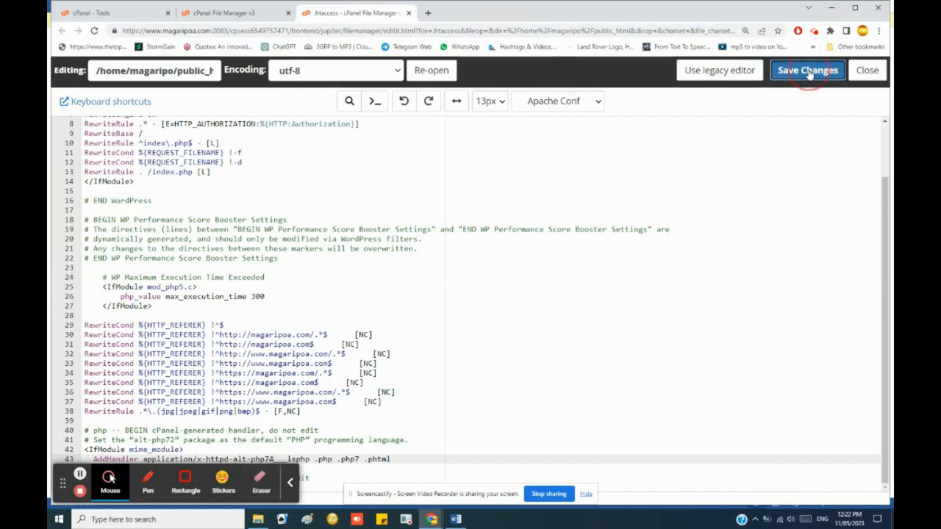
click(807, 71)
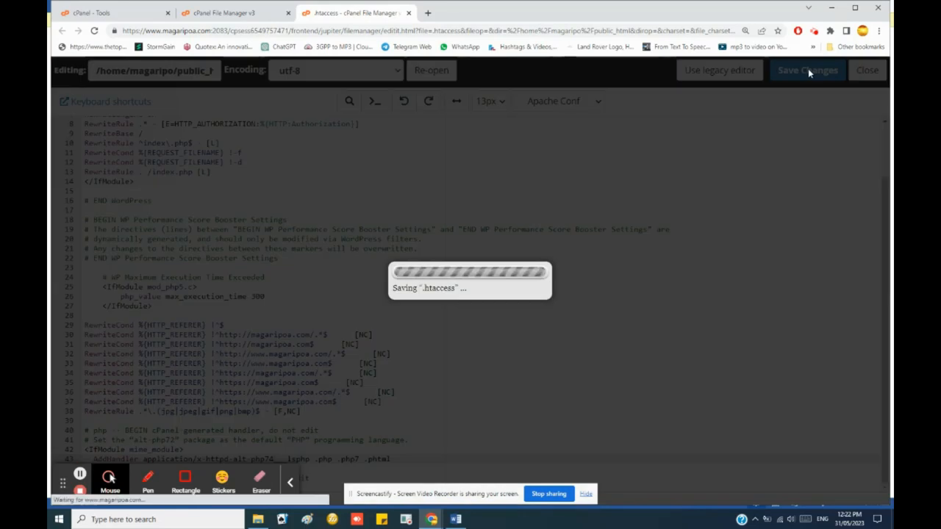
click(807, 70)
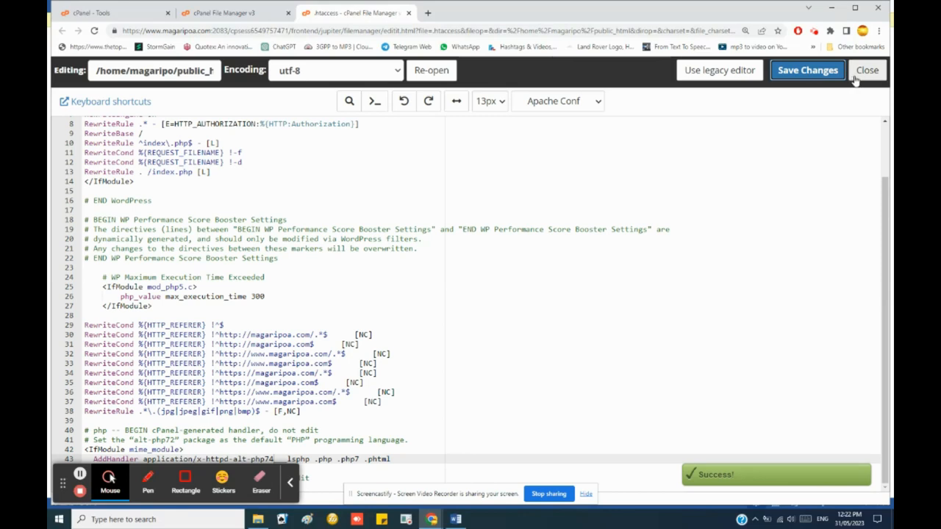
click(868, 71)
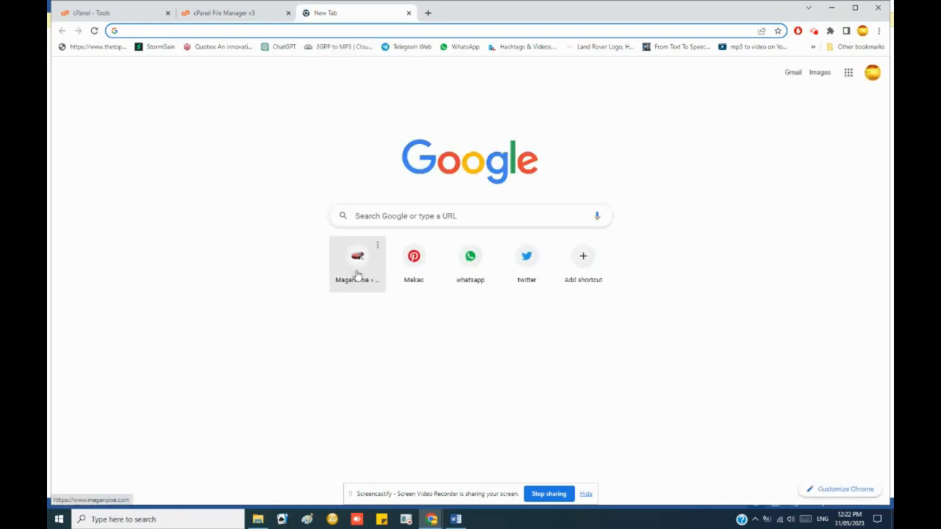
Step: Reload the Magari Poa homepage and scroll its car listings to confirm the error is gone
click(356, 256)
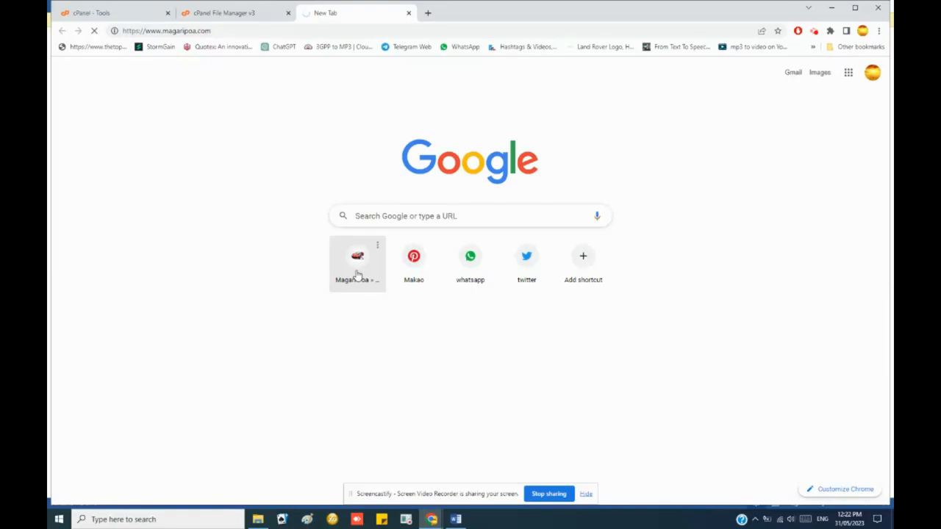
mouse_move(344, 250)
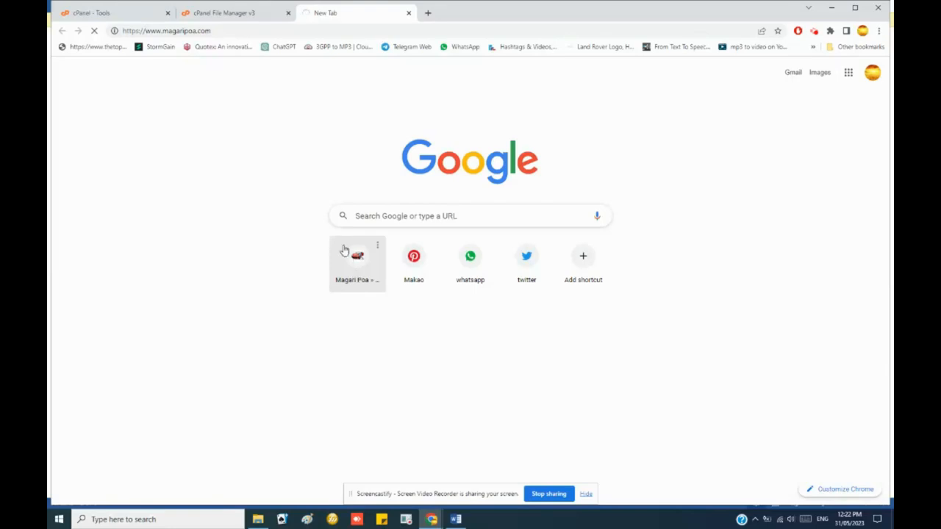
click(357, 256)
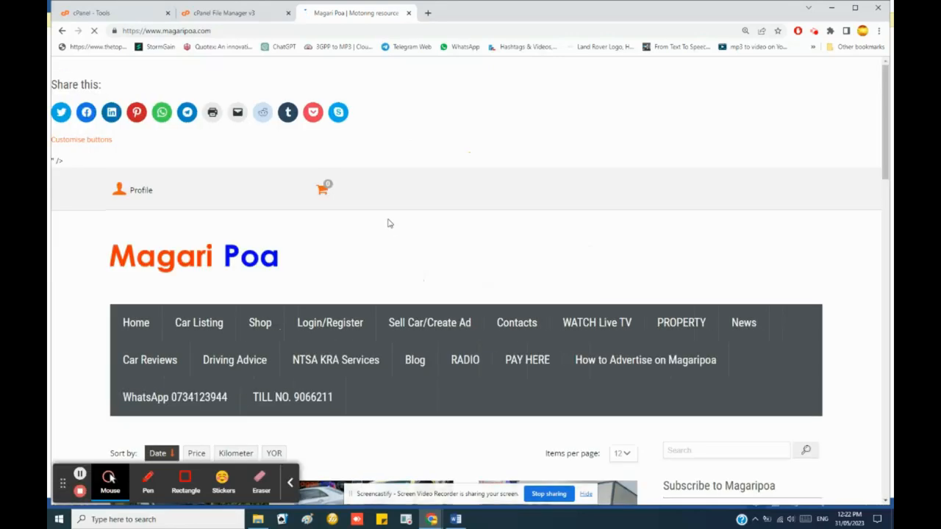
scroll(down, 3)
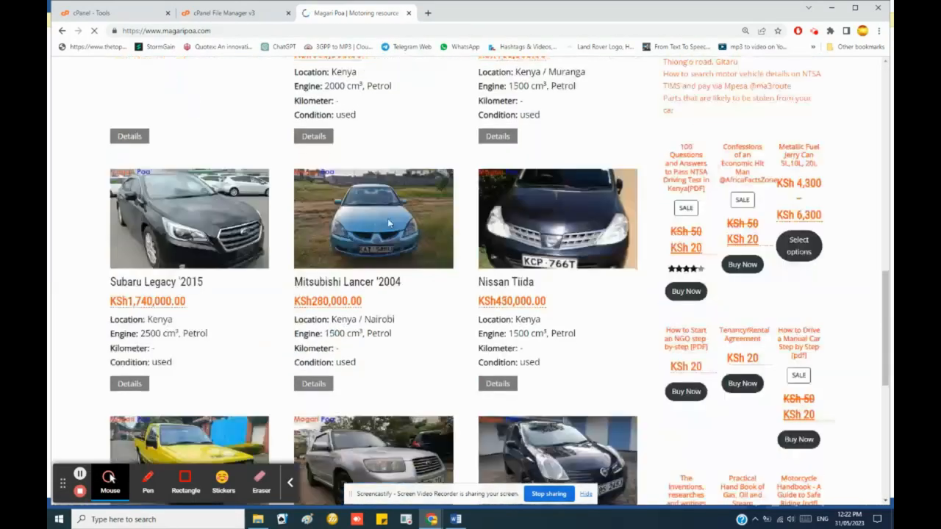
scroll(up, 3)
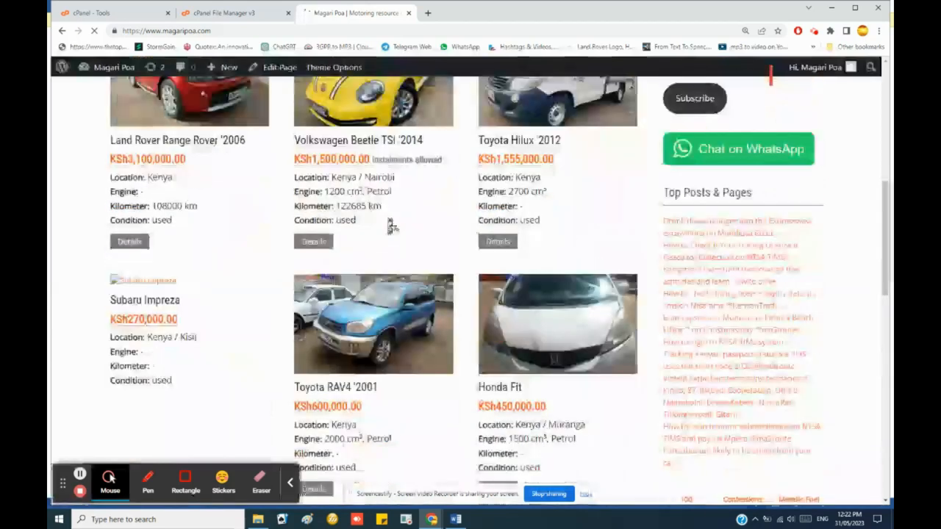